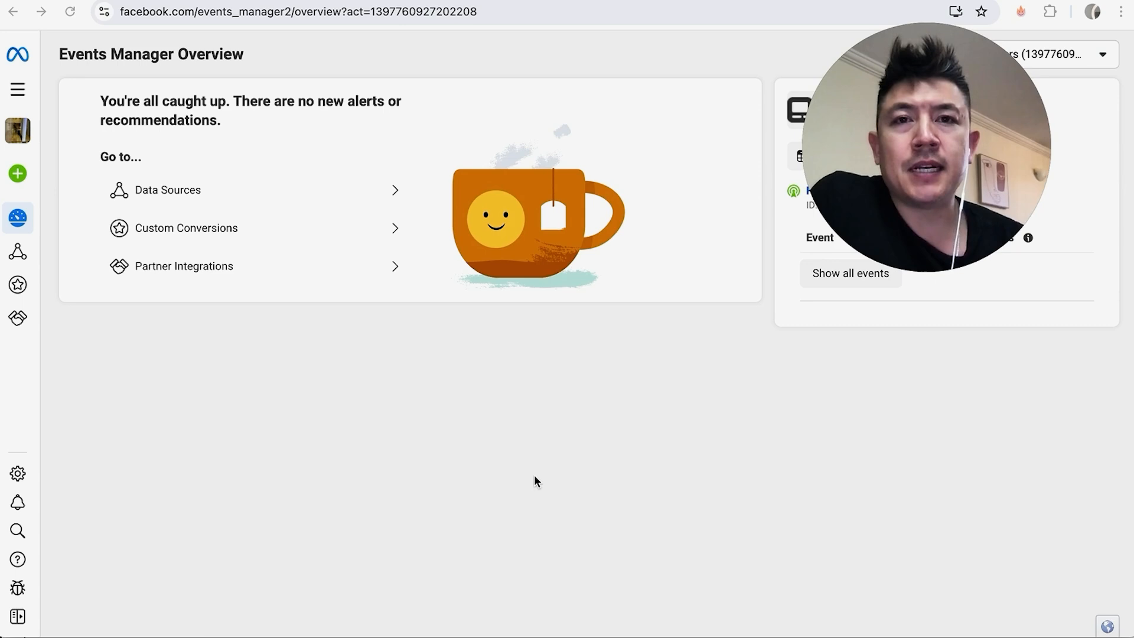
mouse_move(280, 412)
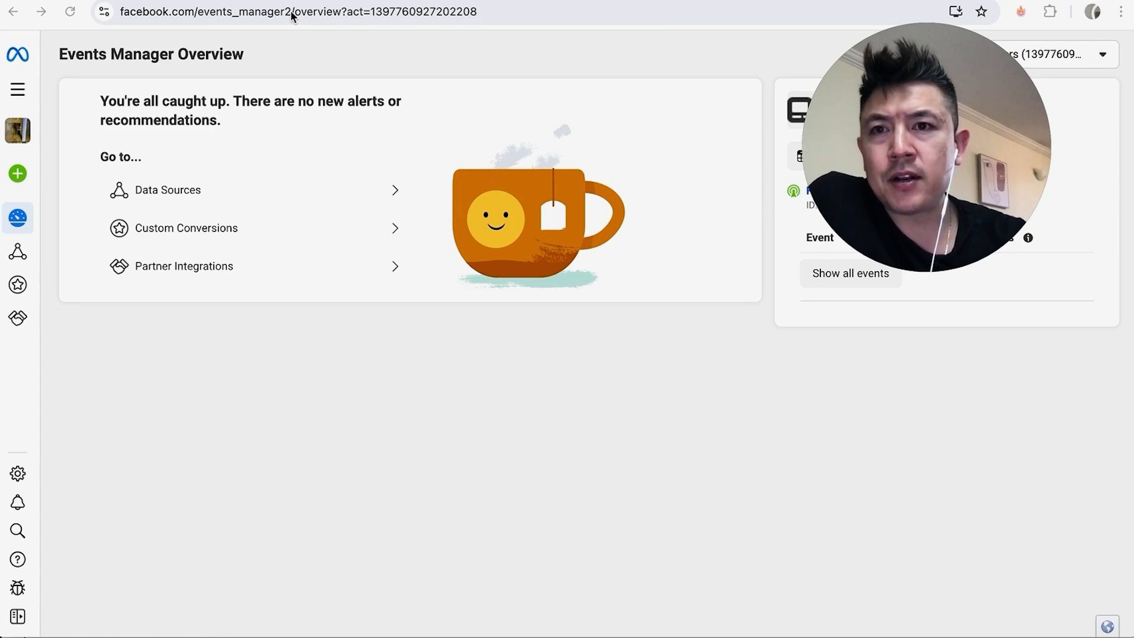
- Go to Data Sources and copy the Facebook Pixel's ID from its overview
left_click(290, 12)
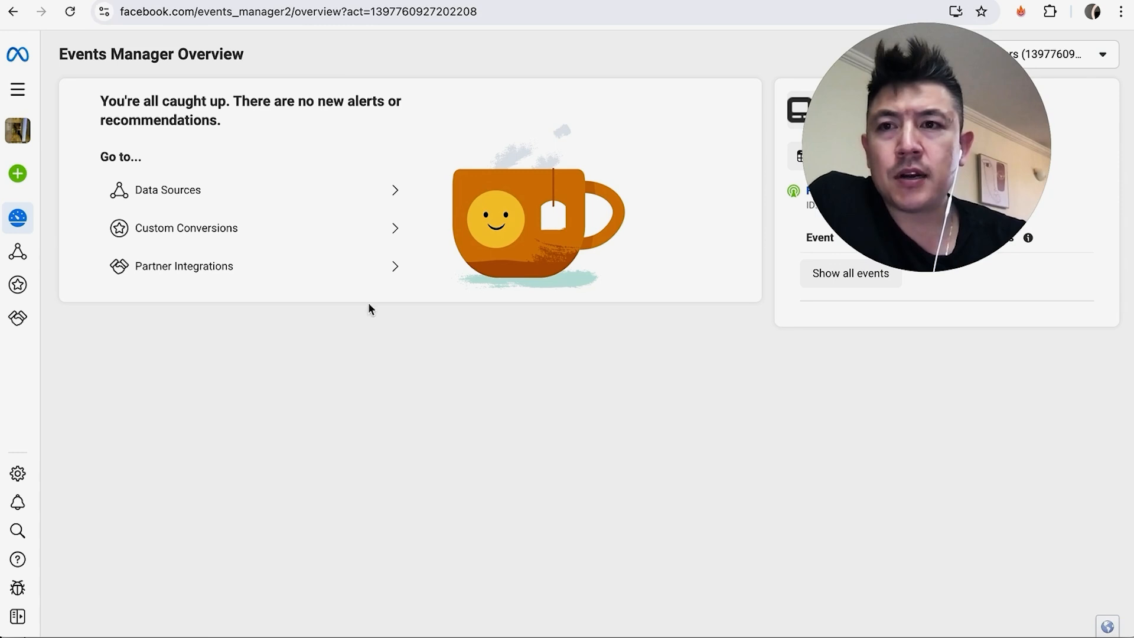
mouse_move(389, 360)
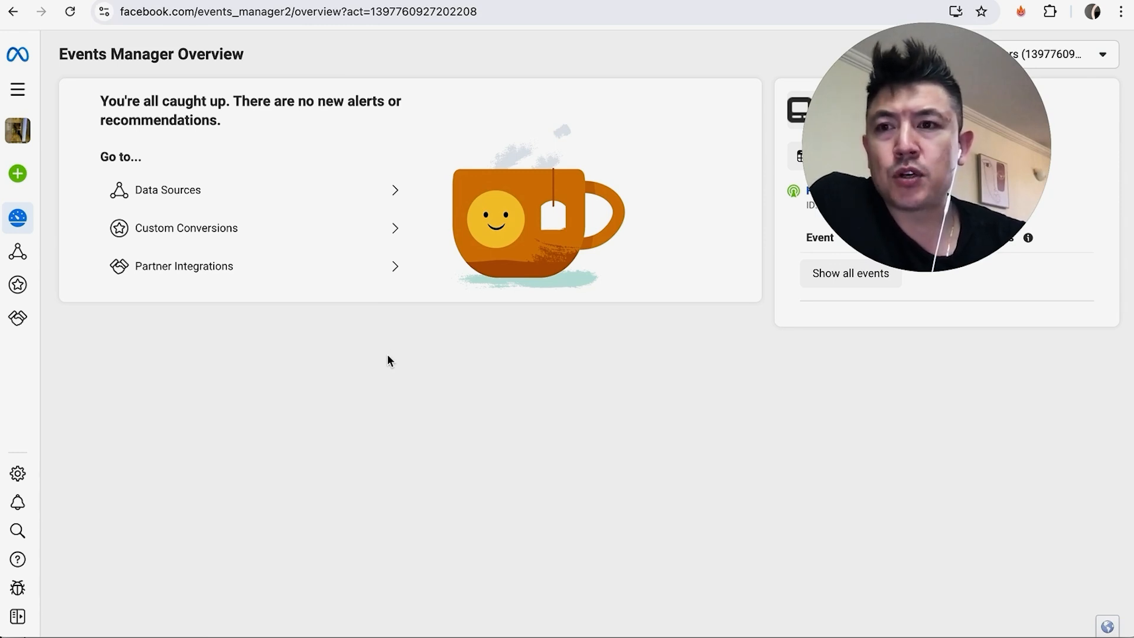
mouse_move(63, 298)
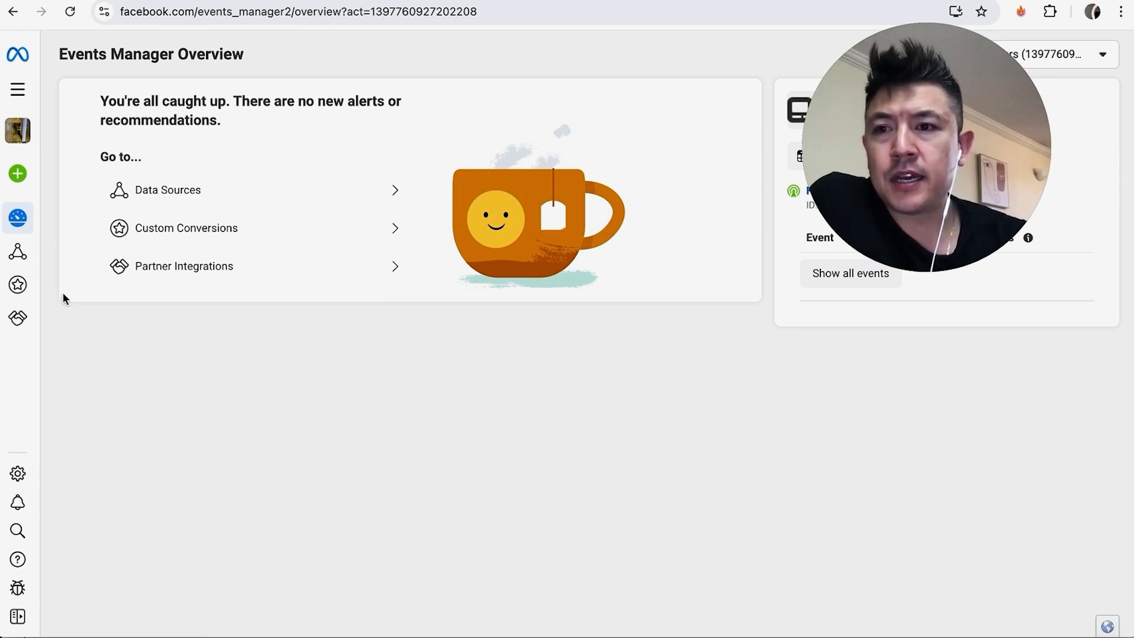
mouse_move(45, 259)
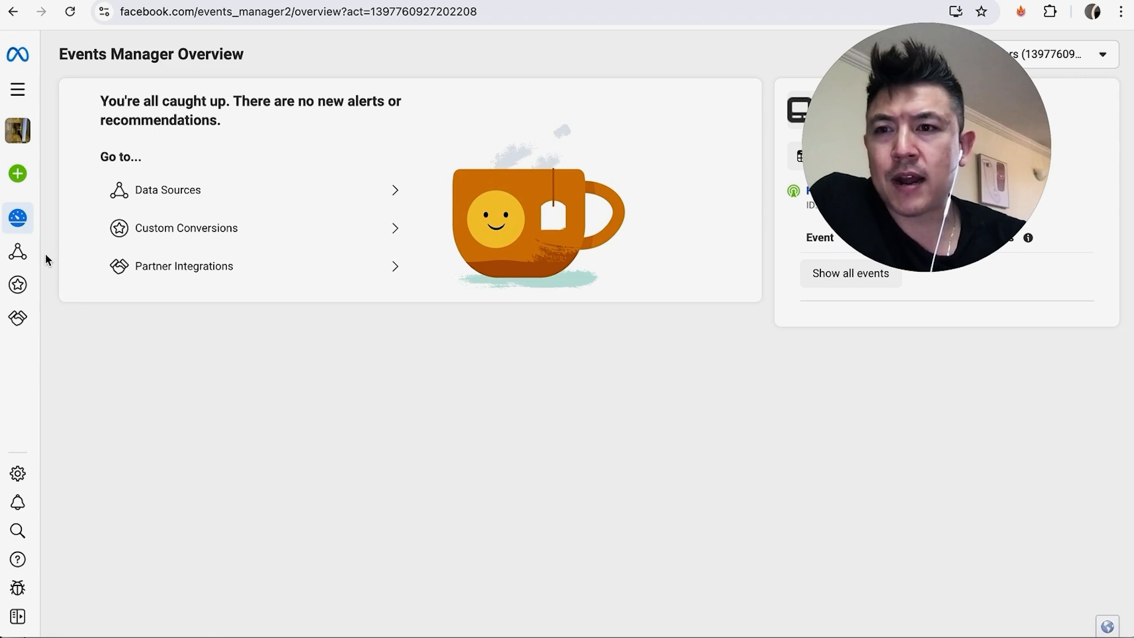
left_click(168, 190)
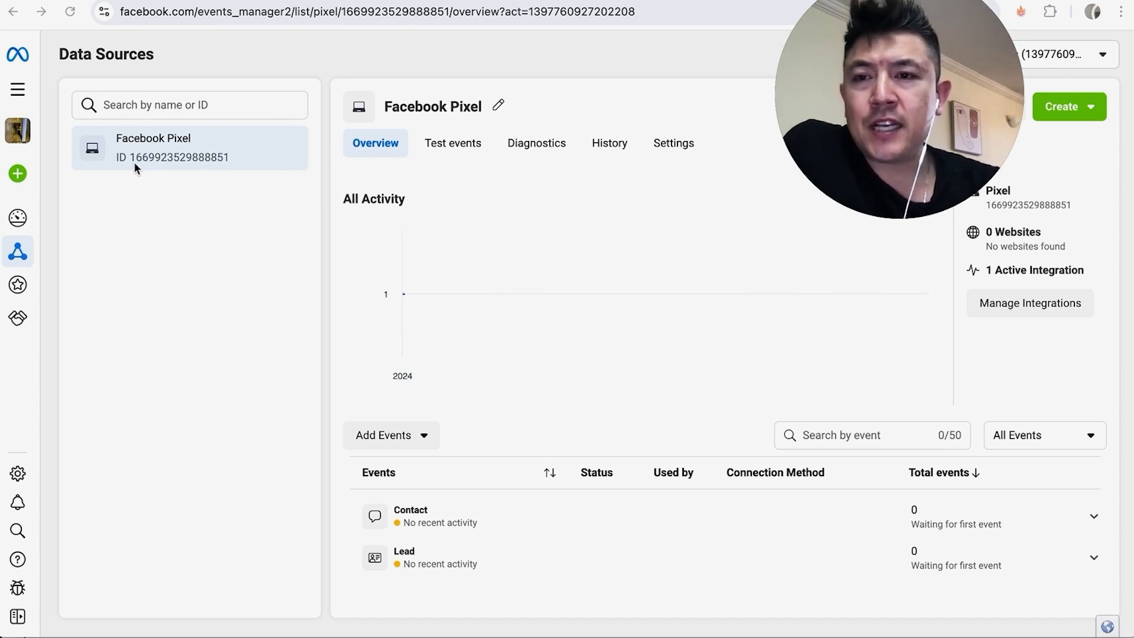
mouse_move(173, 165)
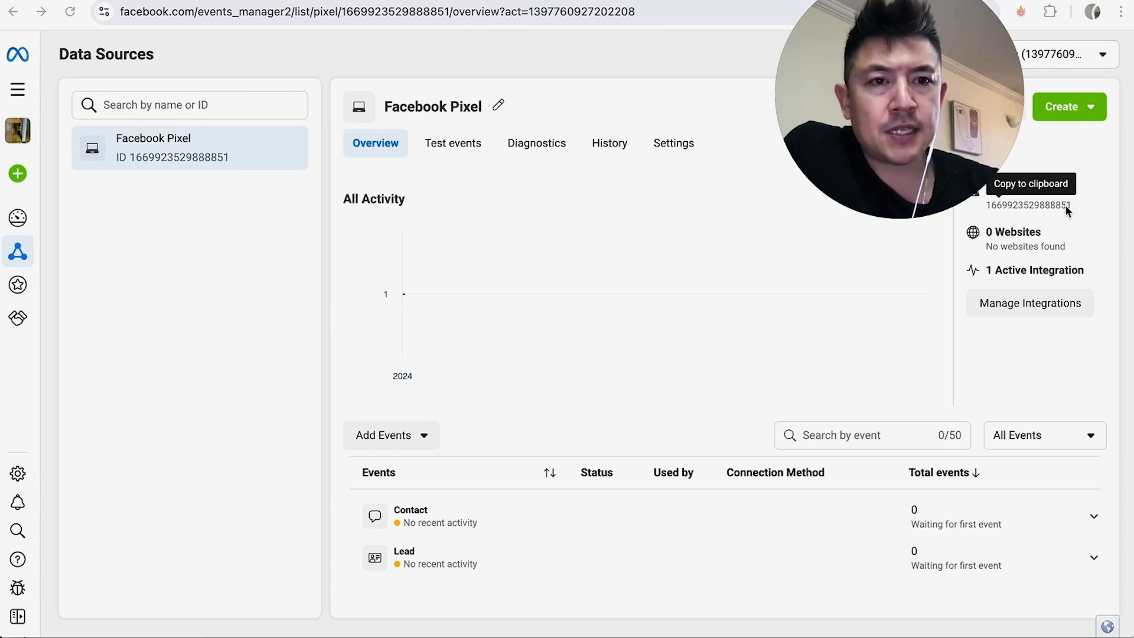
left_click(1057, 206)
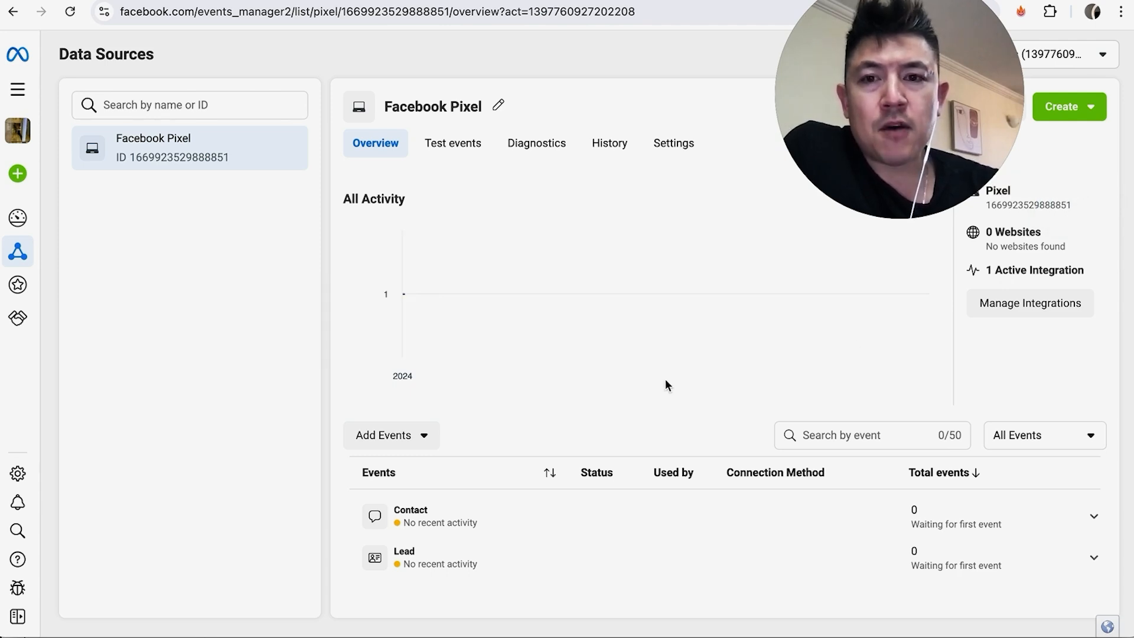
mouse_move(589, 383)
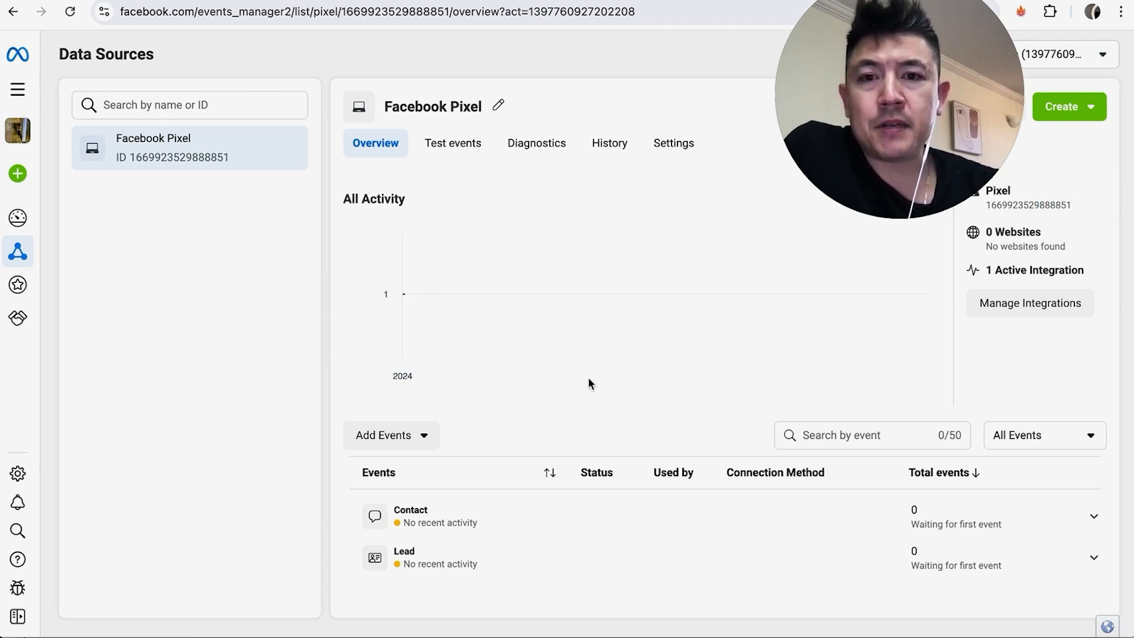